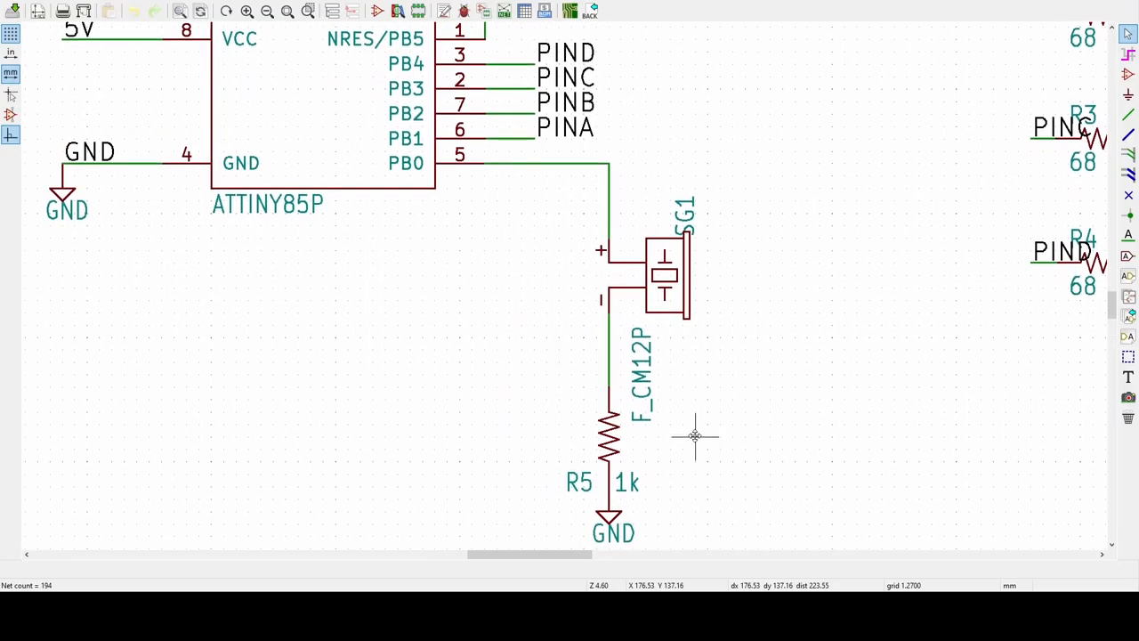
mouse_move(833, 473)
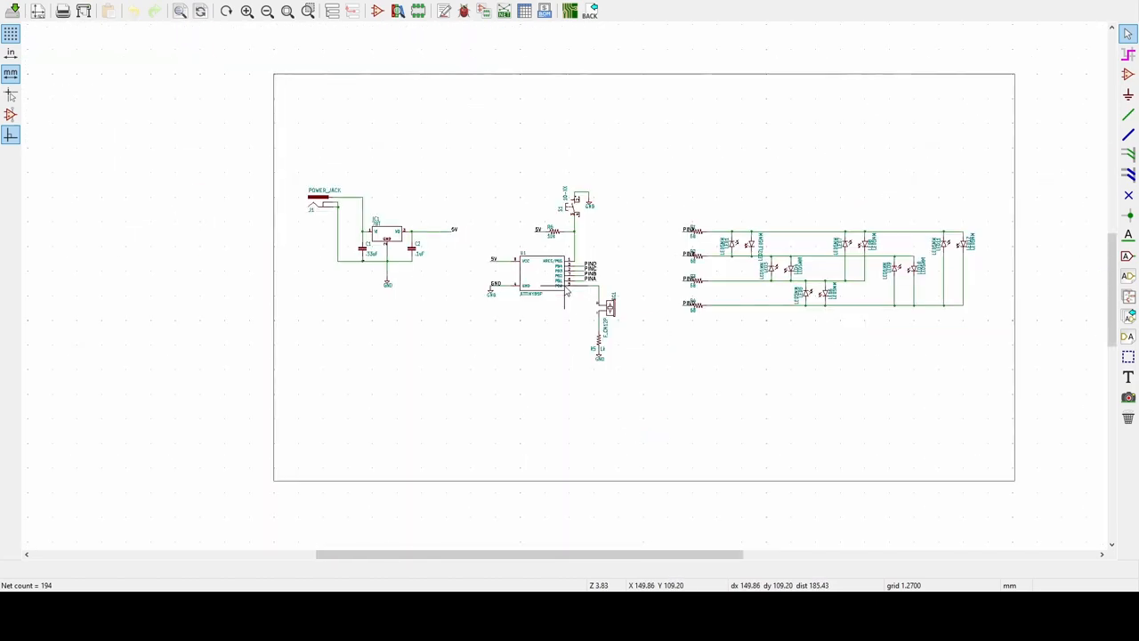
Review the MAX7219 page, then bring up the 74HC595 shift register product page and scan it.
scroll(down, 3)
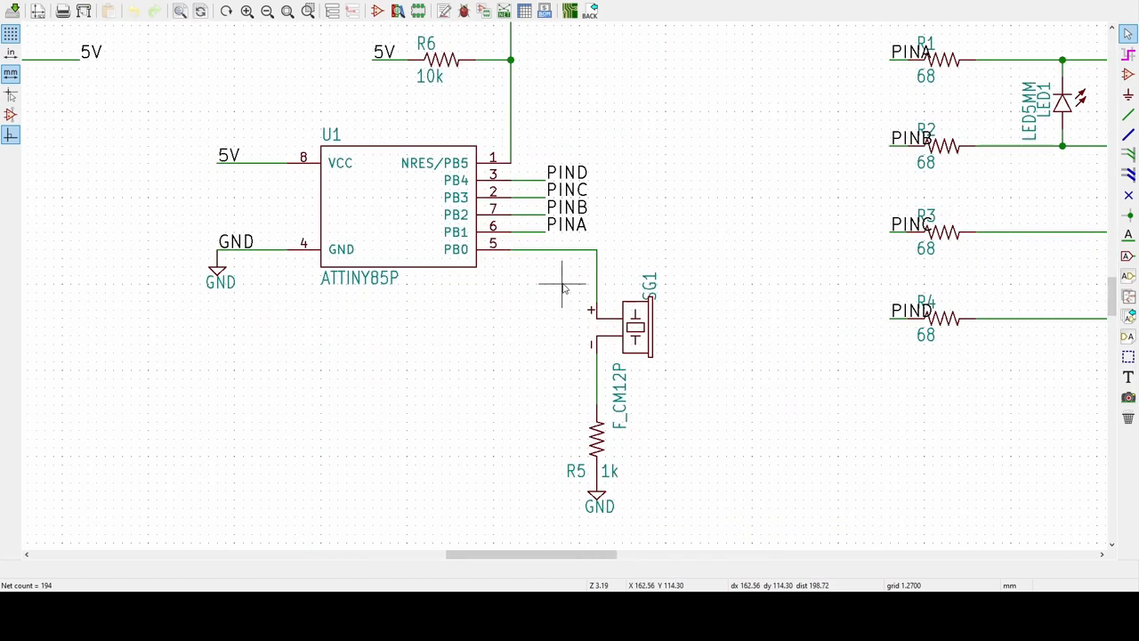
scroll(down, 3)
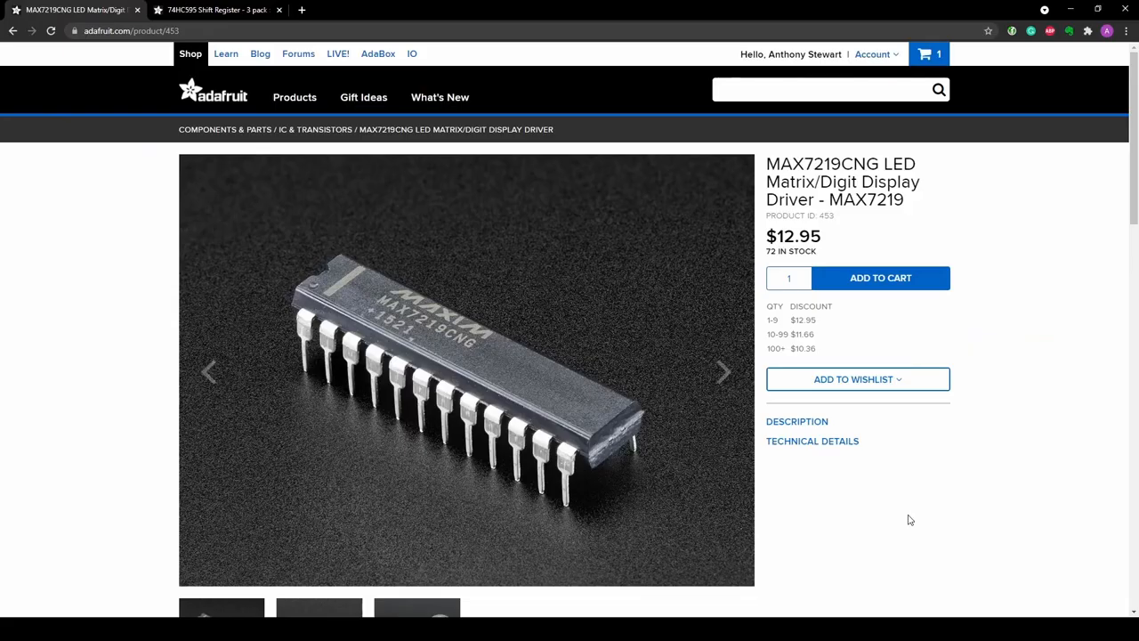
mouse_move(801, 190)
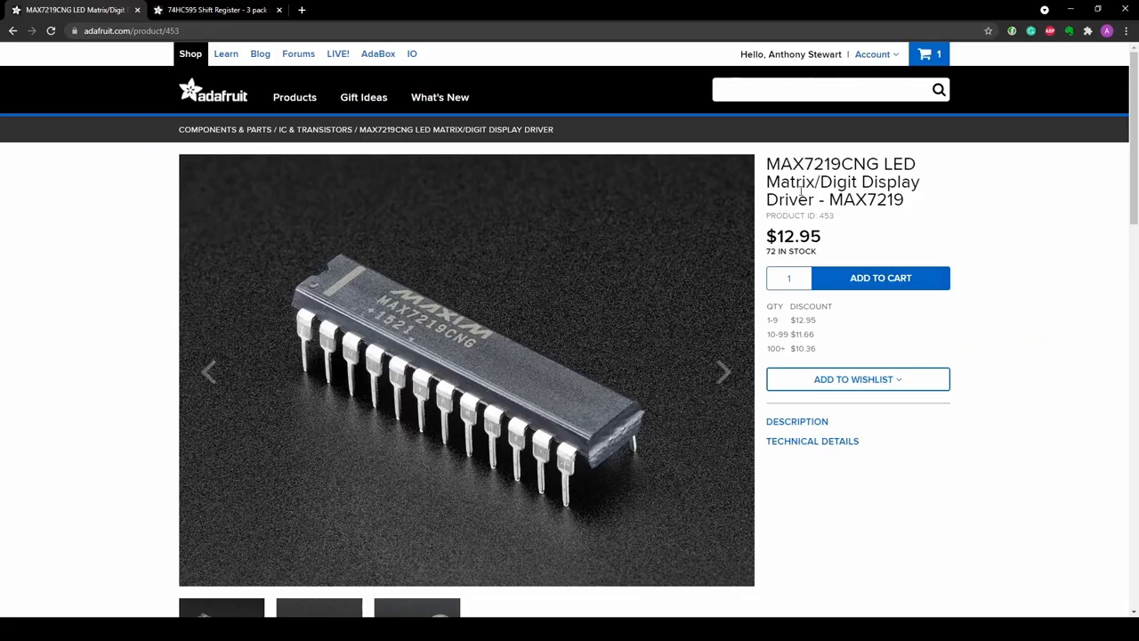
click(214, 11)
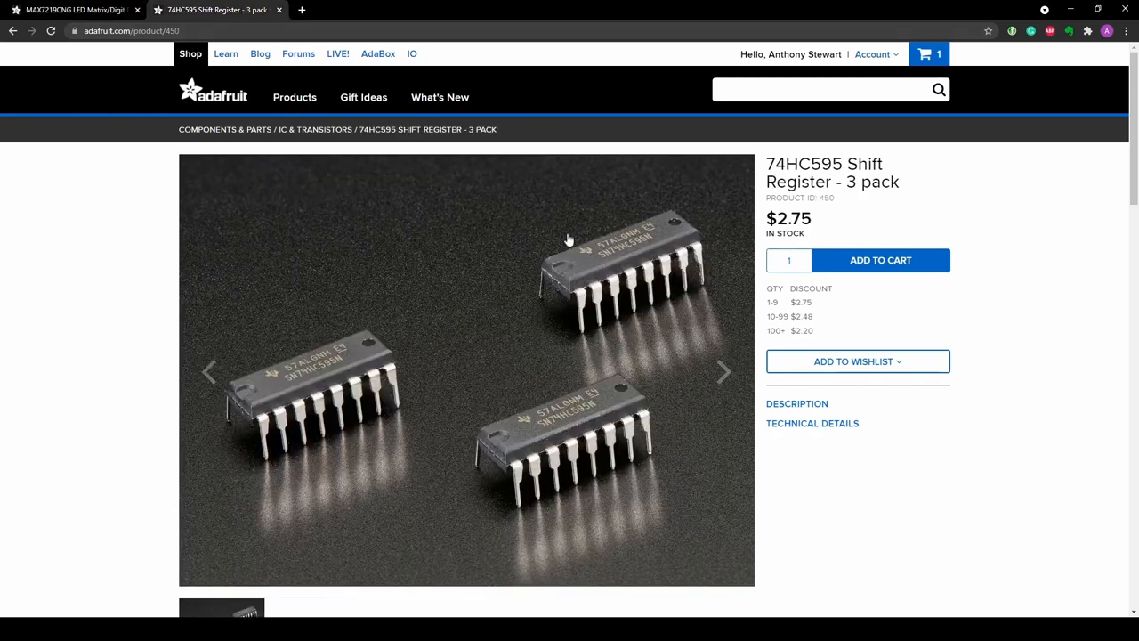
mouse_move(876, 189)
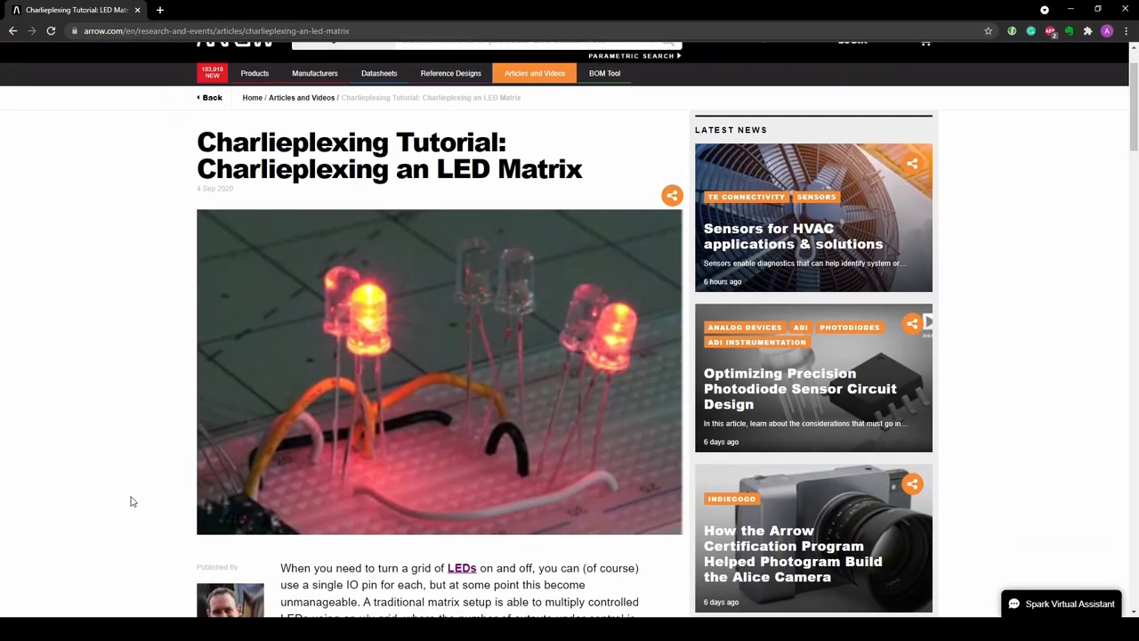
scroll(down, 3)
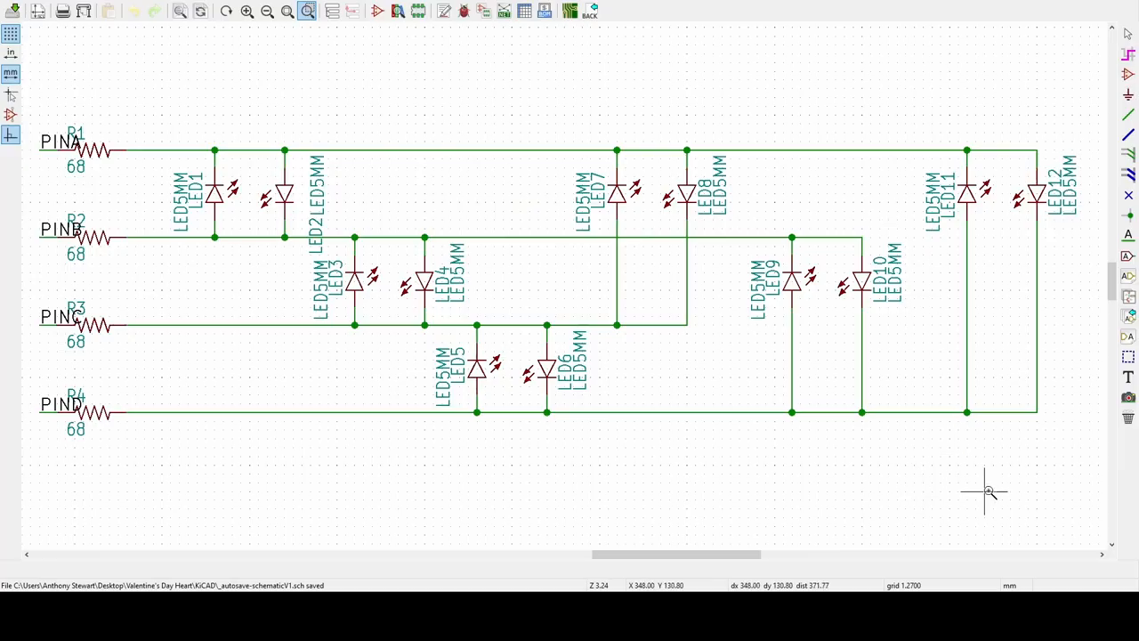
mouse_move(181, 265)
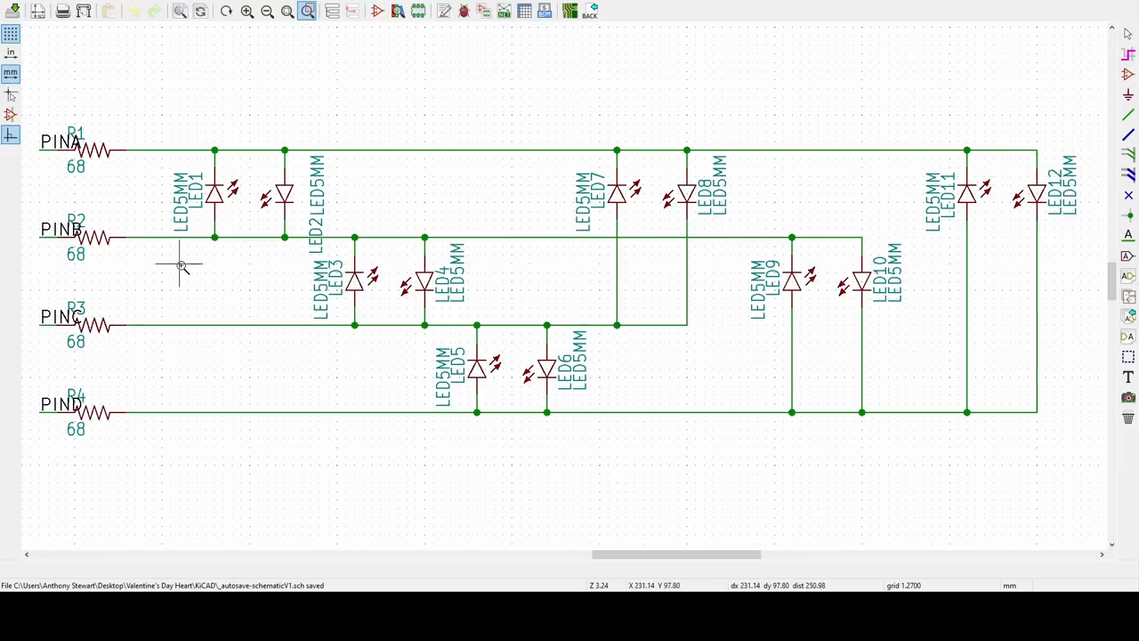
mouse_move(214, 206)
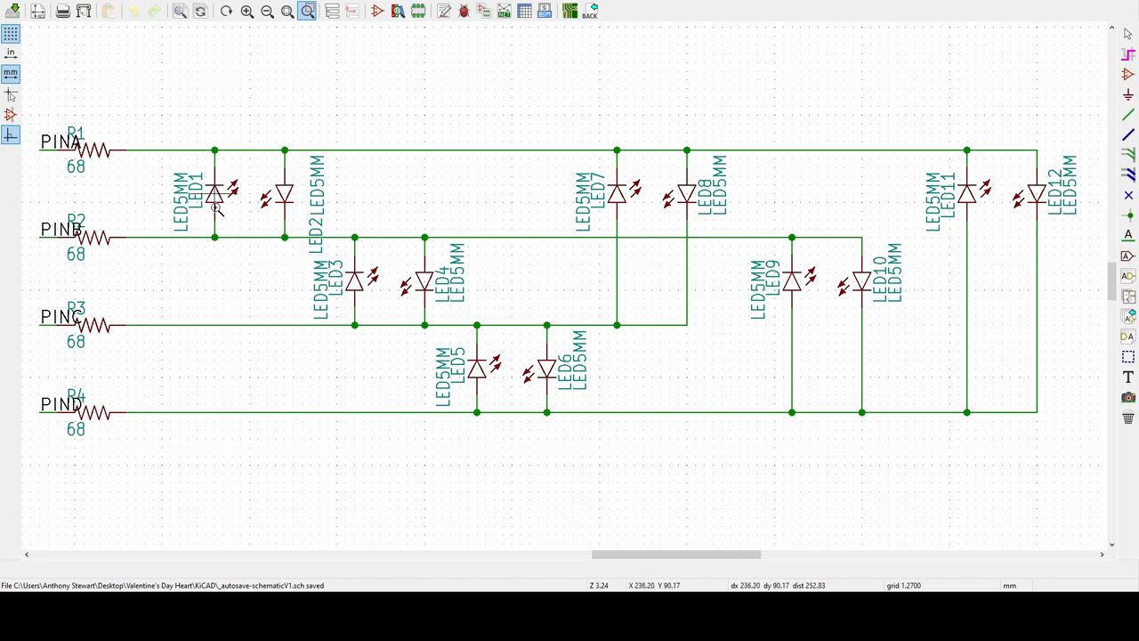
mouse_move(409, 286)
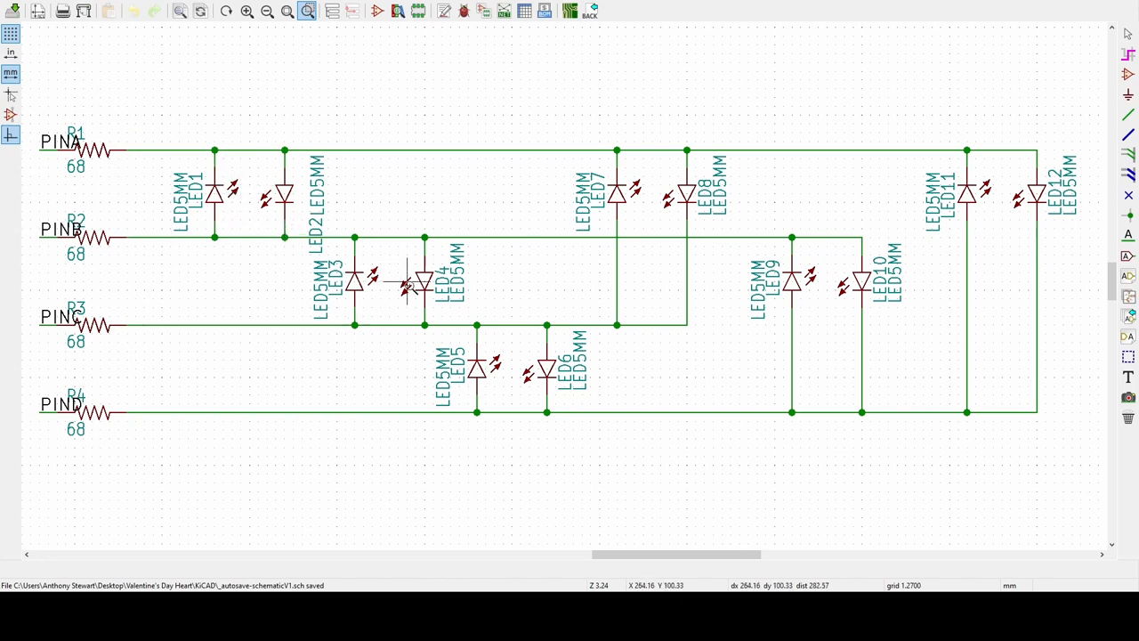
mouse_move(110, 397)
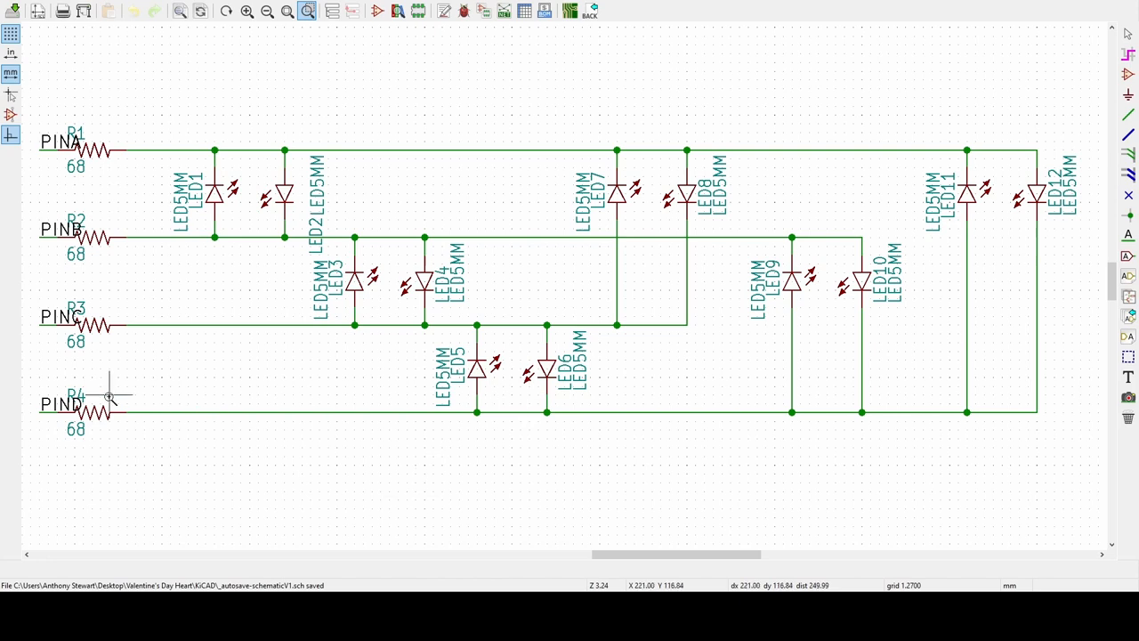
mouse_move(75, 453)
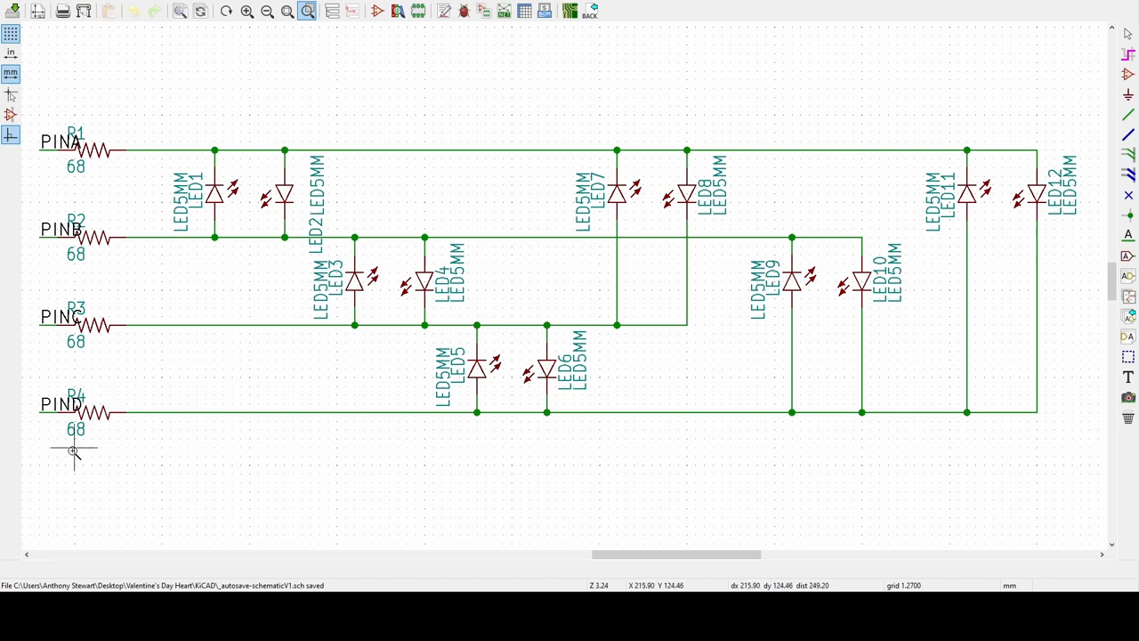
mouse_move(110, 272)
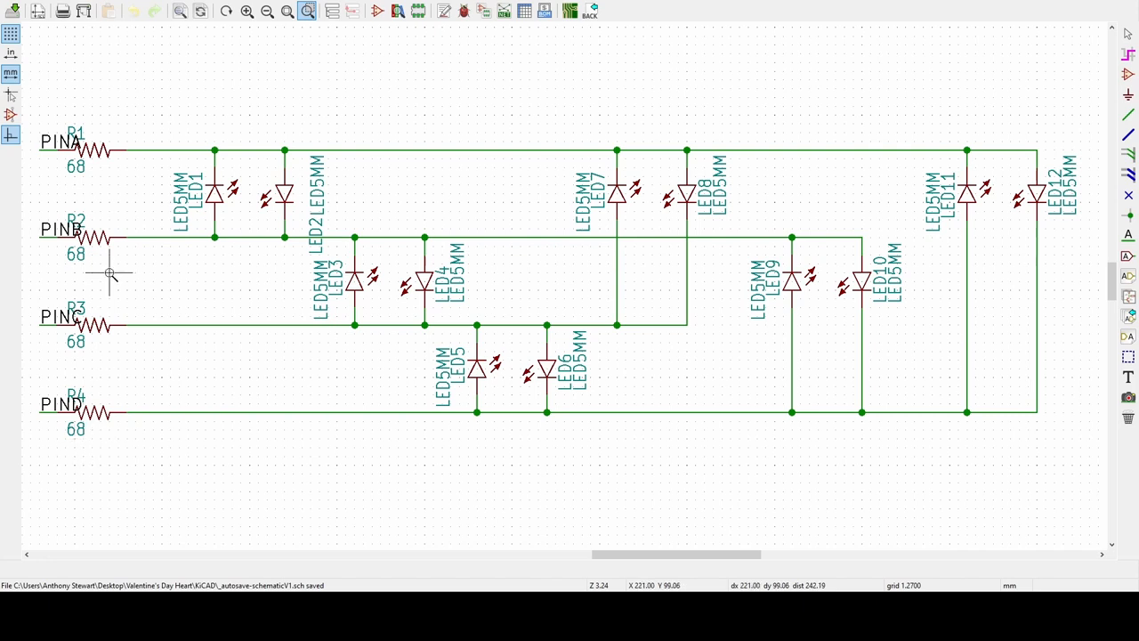
mouse_move(57, 213)
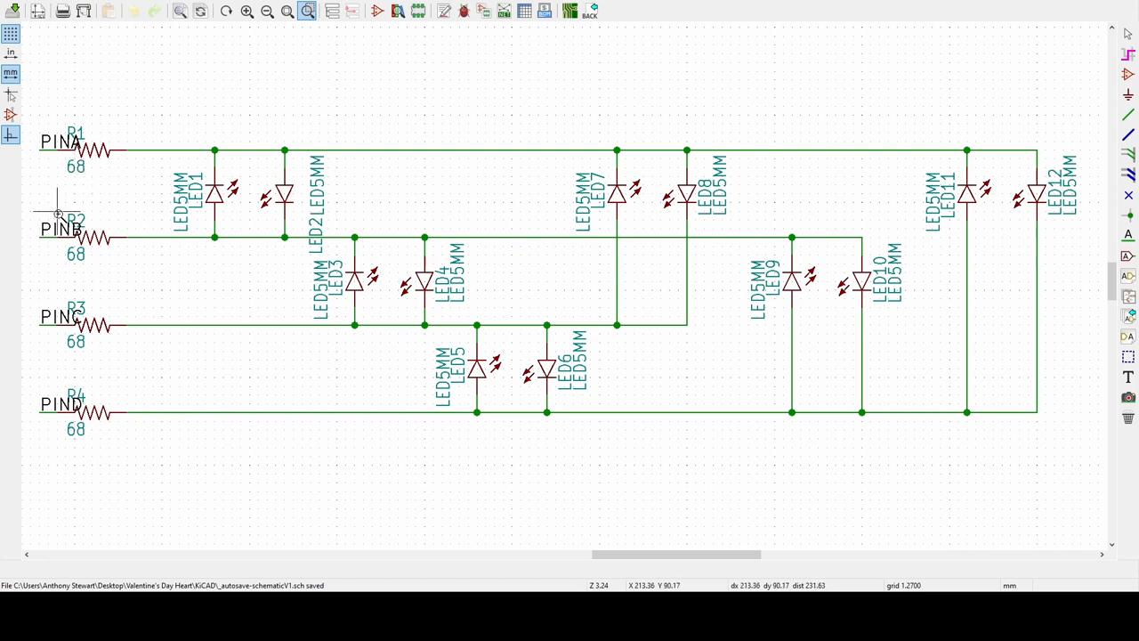
mouse_move(75, 143)
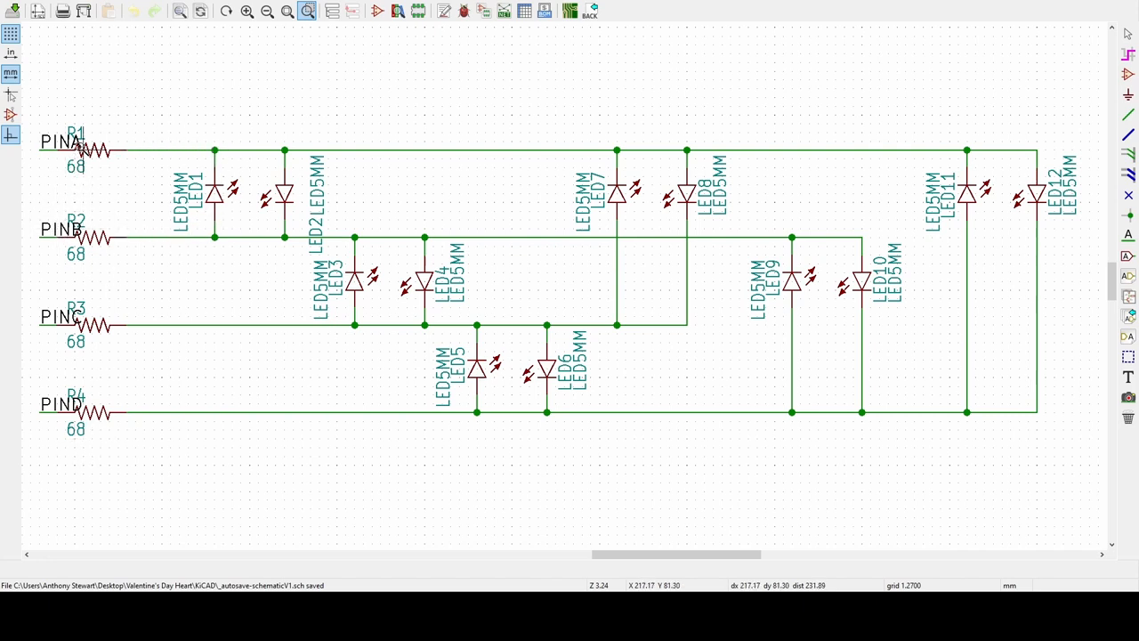
mouse_move(289, 220)
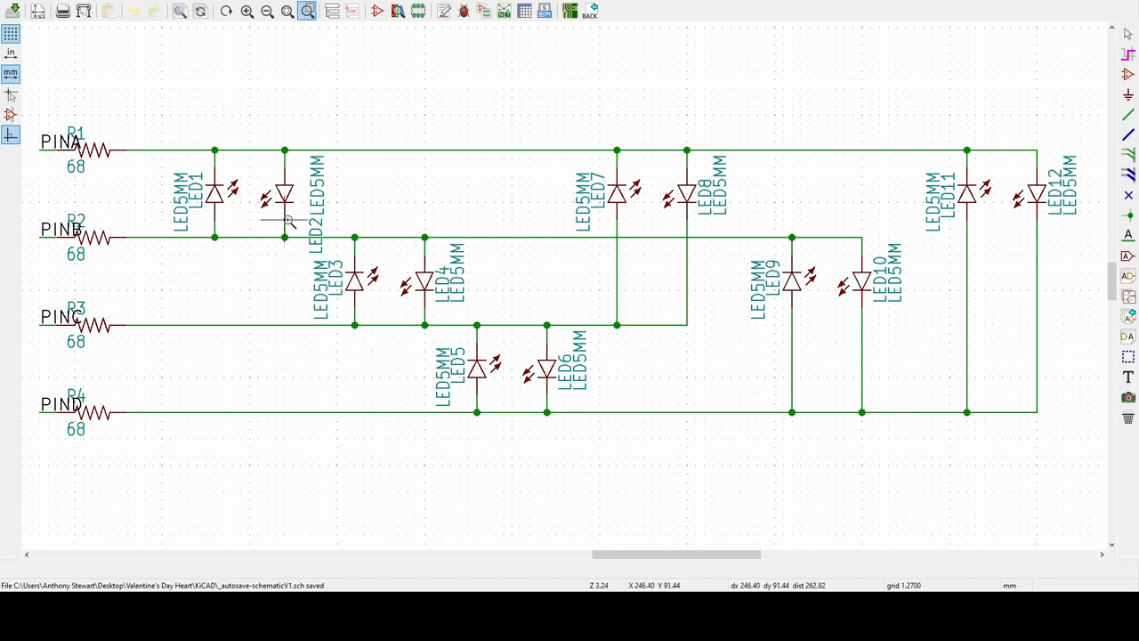
mouse_move(80, 157)
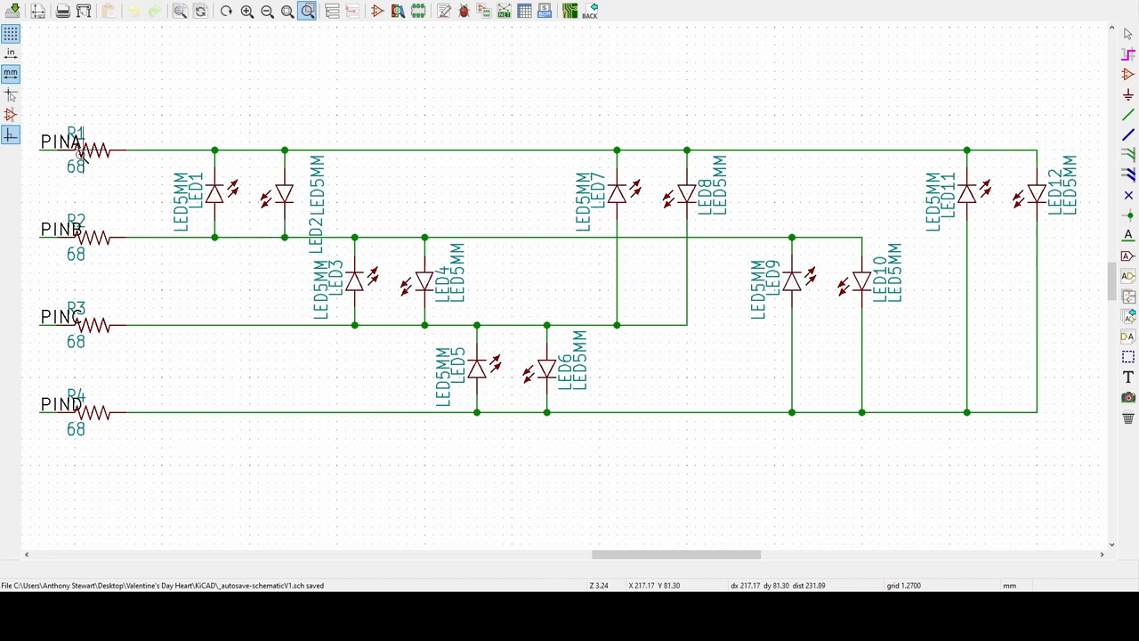
mouse_move(67, 228)
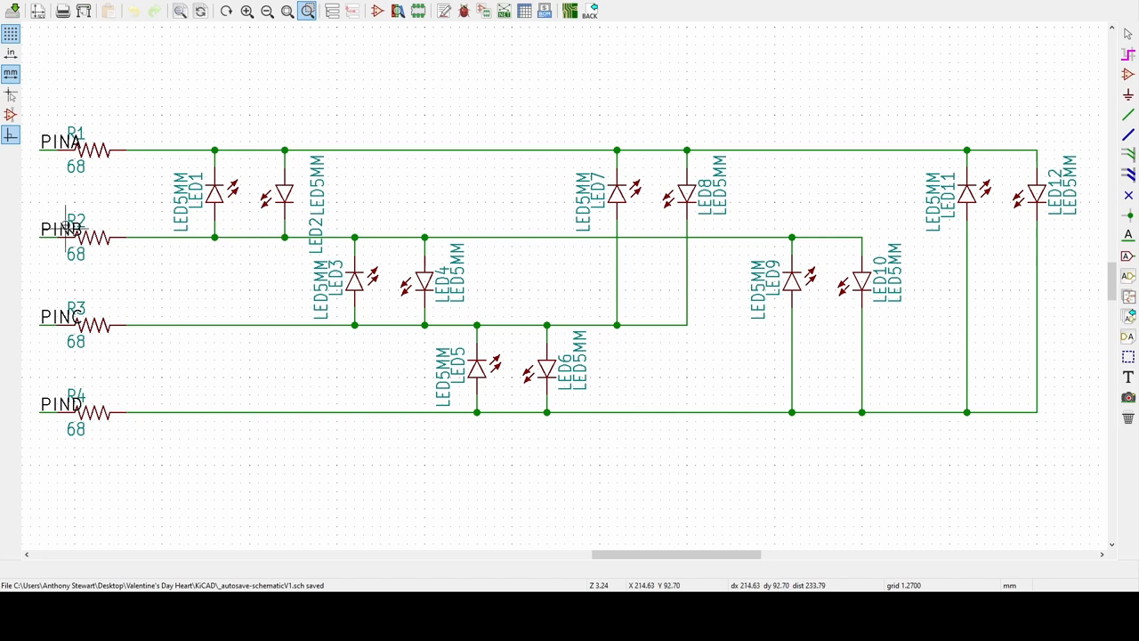
mouse_move(204, 26)
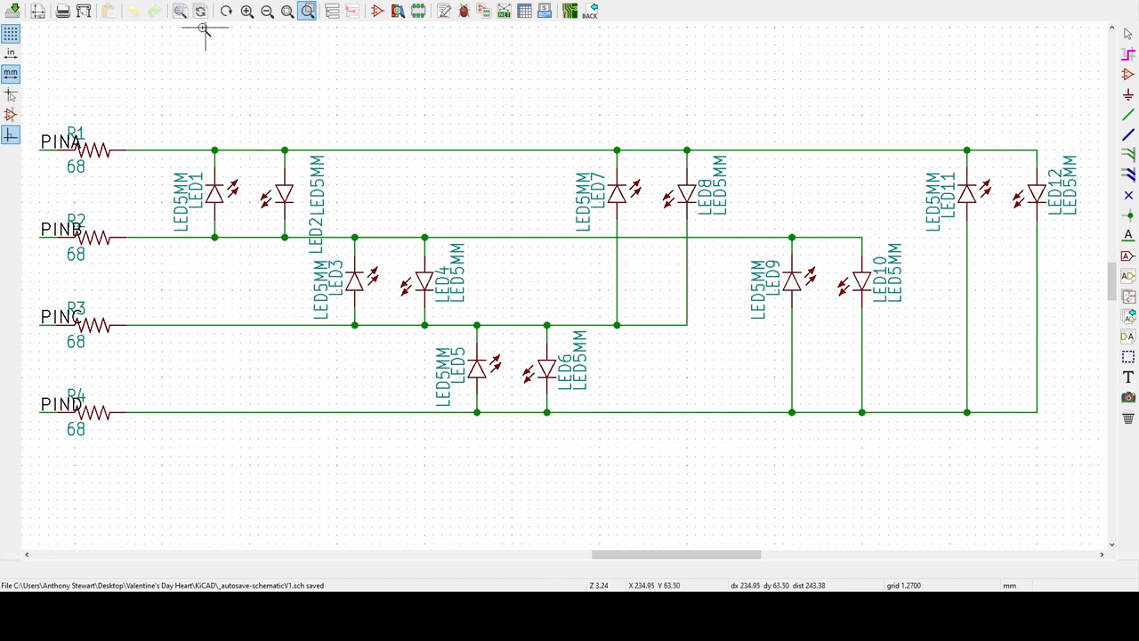
mouse_move(69, 26)
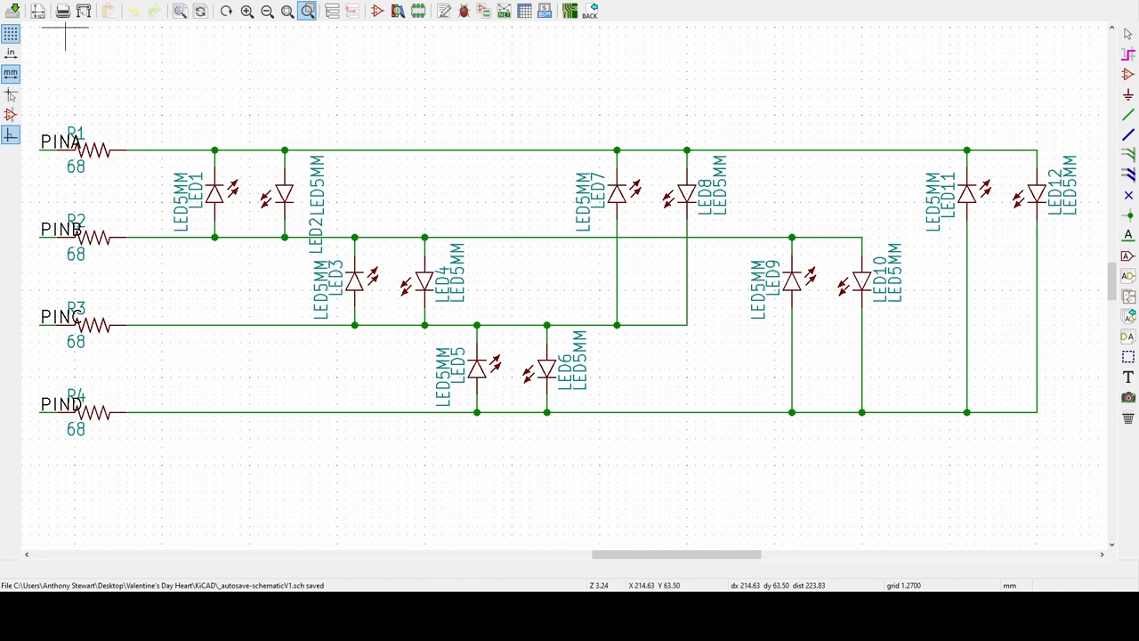
Switch to the KiCad window showing the charlieplexed LED schematic and heart-shaped board.
click(524, 11)
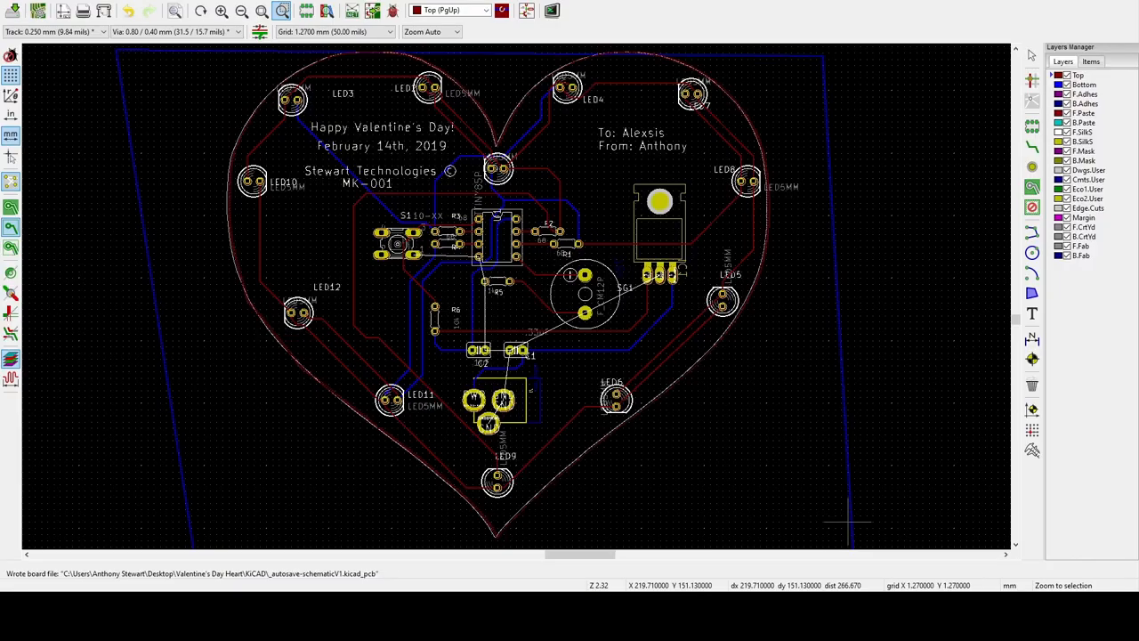
mouse_move(946, 360)
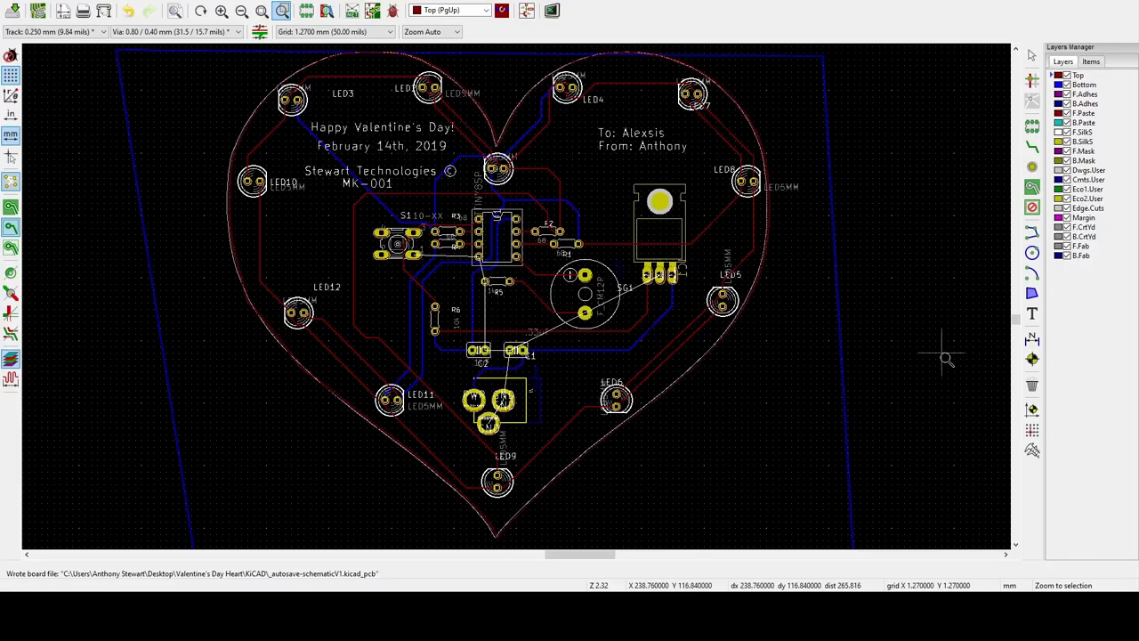
mouse_move(942, 383)
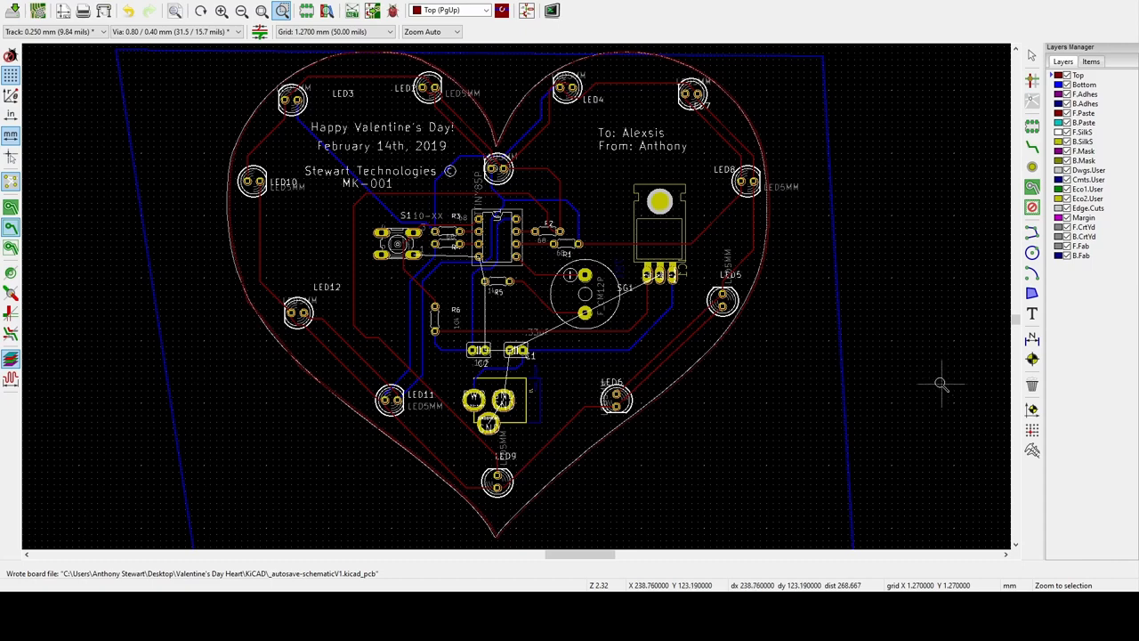
mouse_move(844, 402)
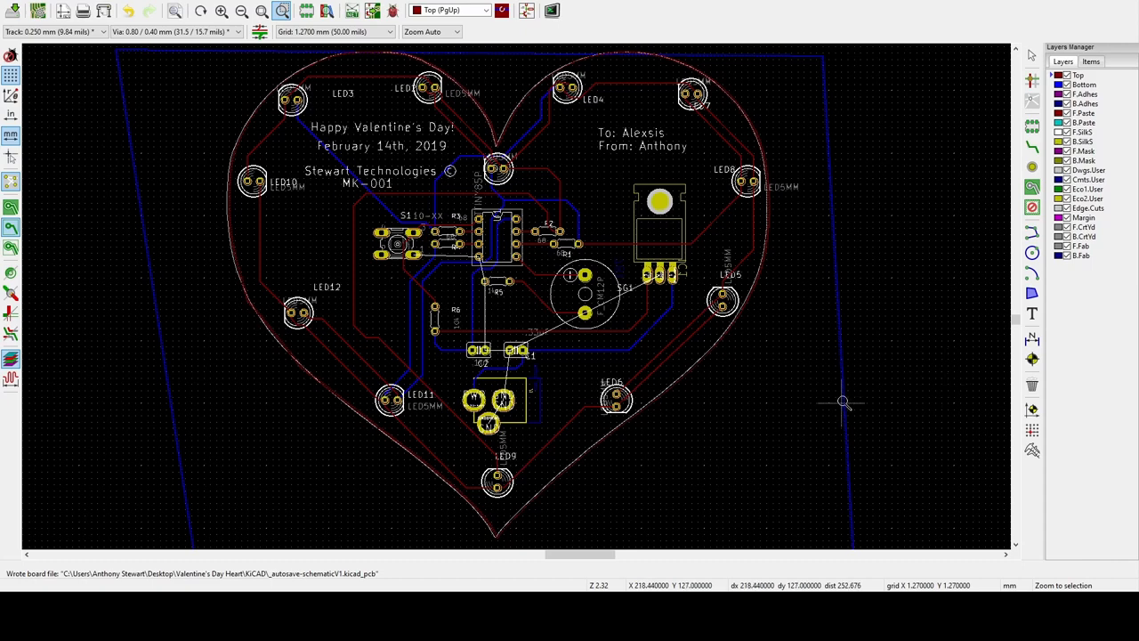
mouse_move(242, 103)
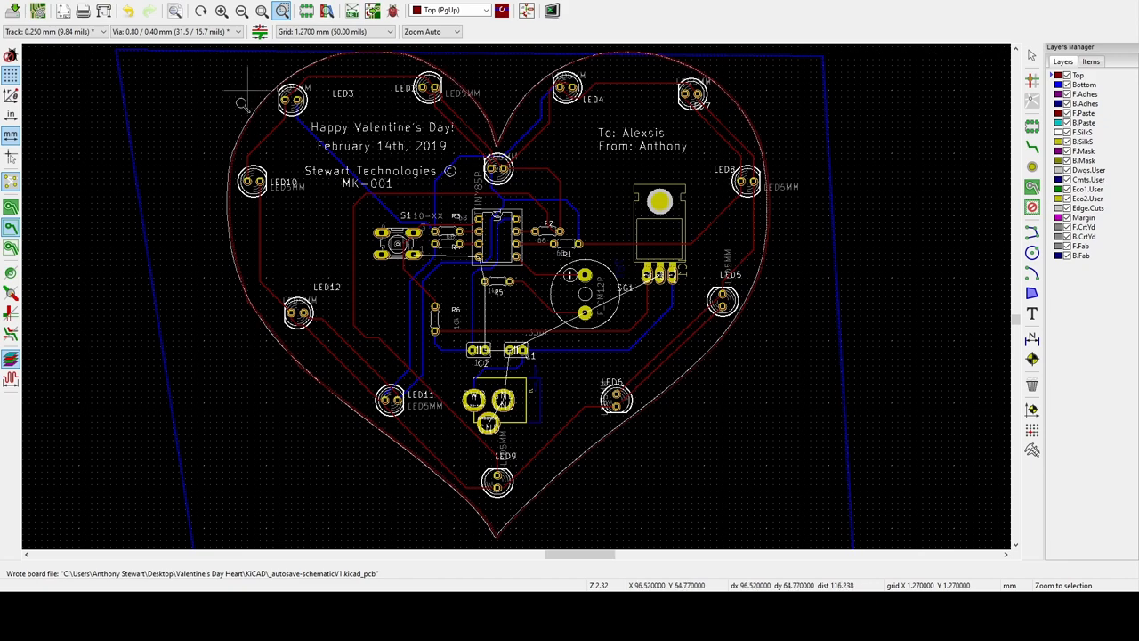
mouse_move(452, 84)
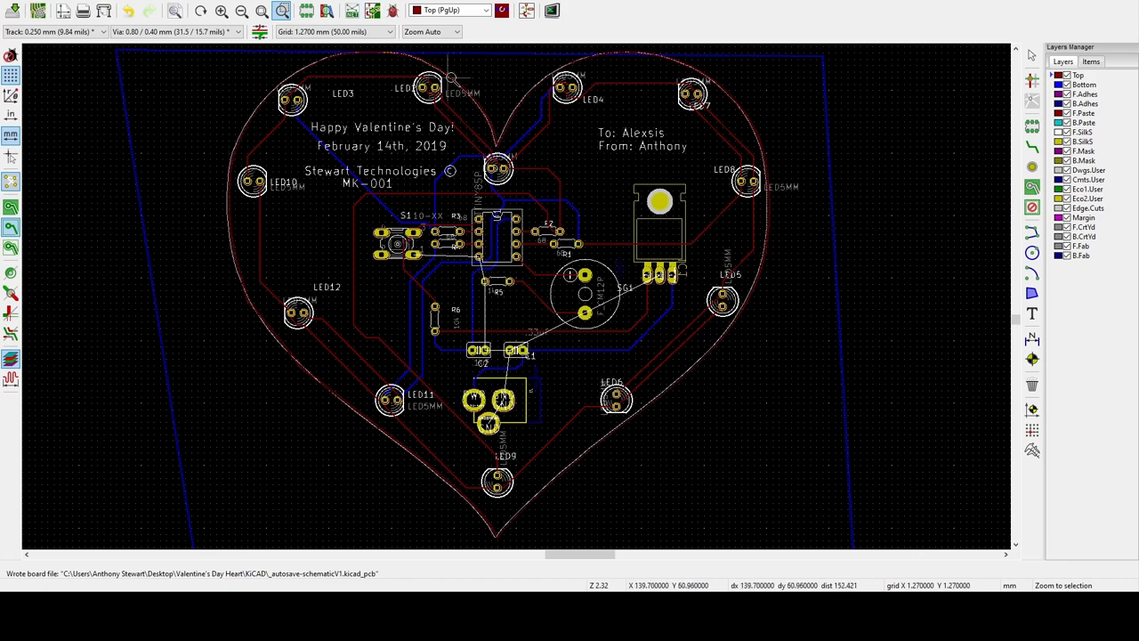
mouse_move(501, 110)
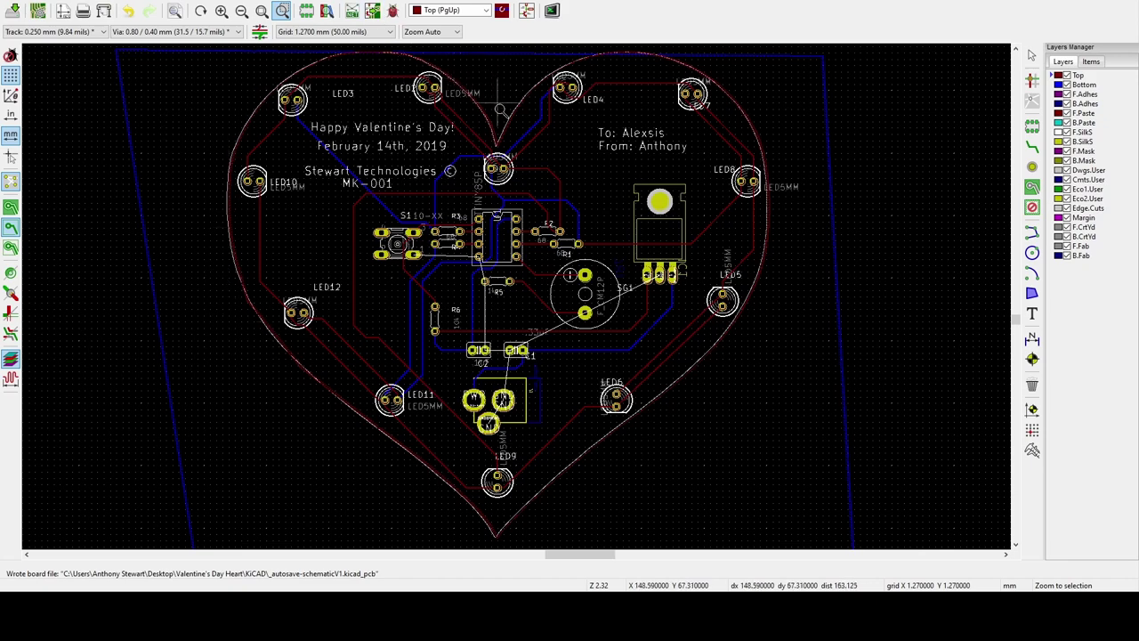
mouse_move(492, 317)
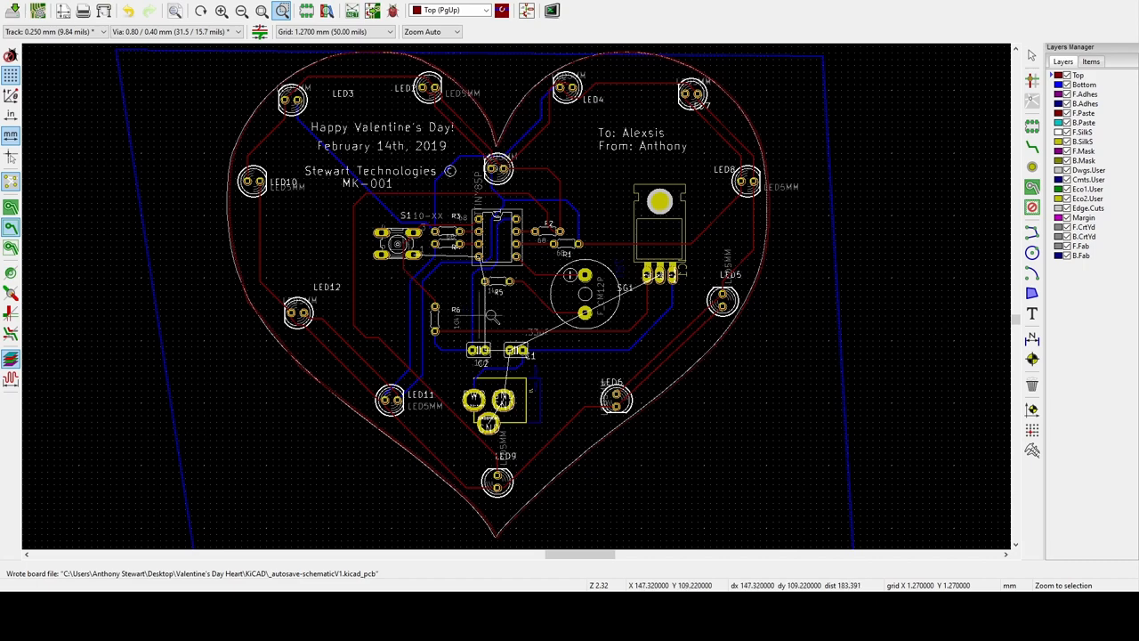
mouse_move(383, 258)
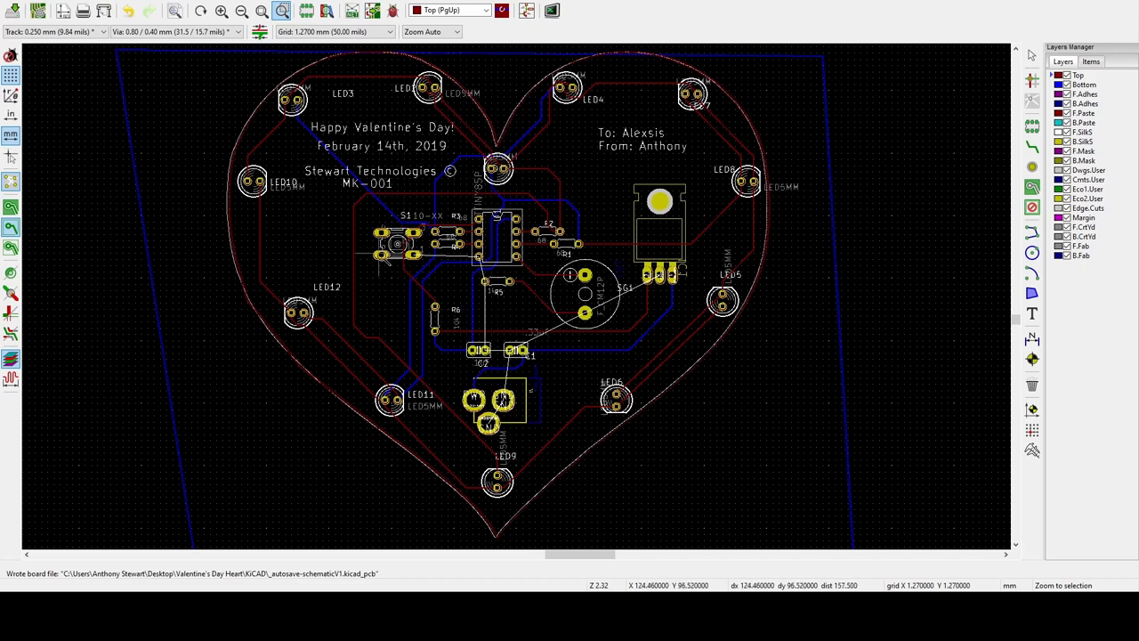
mouse_move(507, 197)
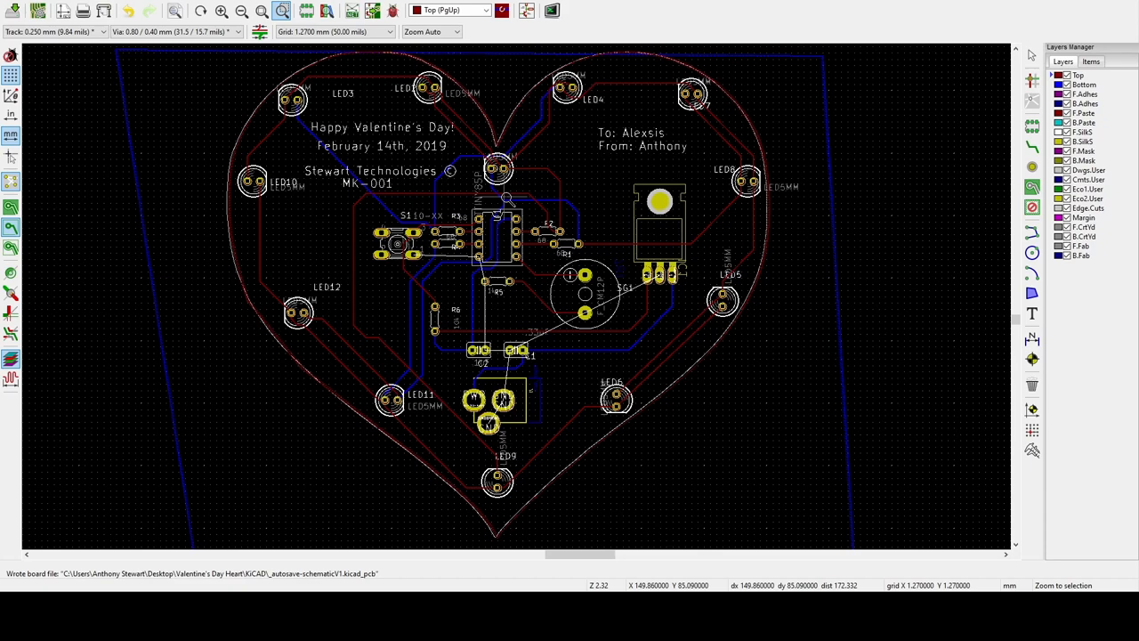
mouse_move(537, 295)
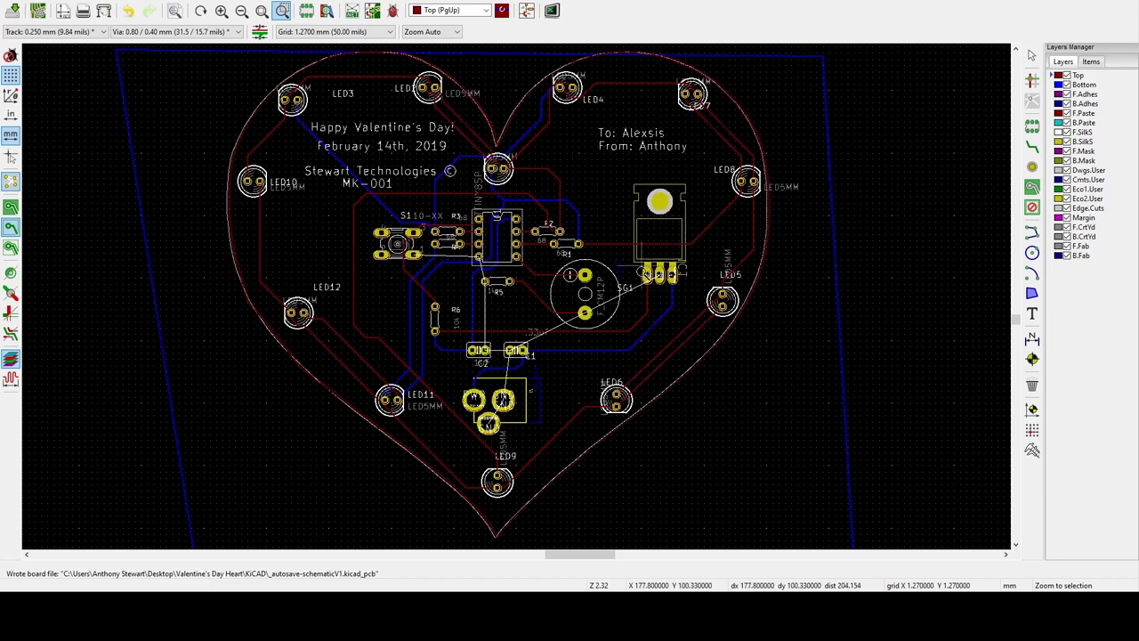
mouse_move(487, 342)
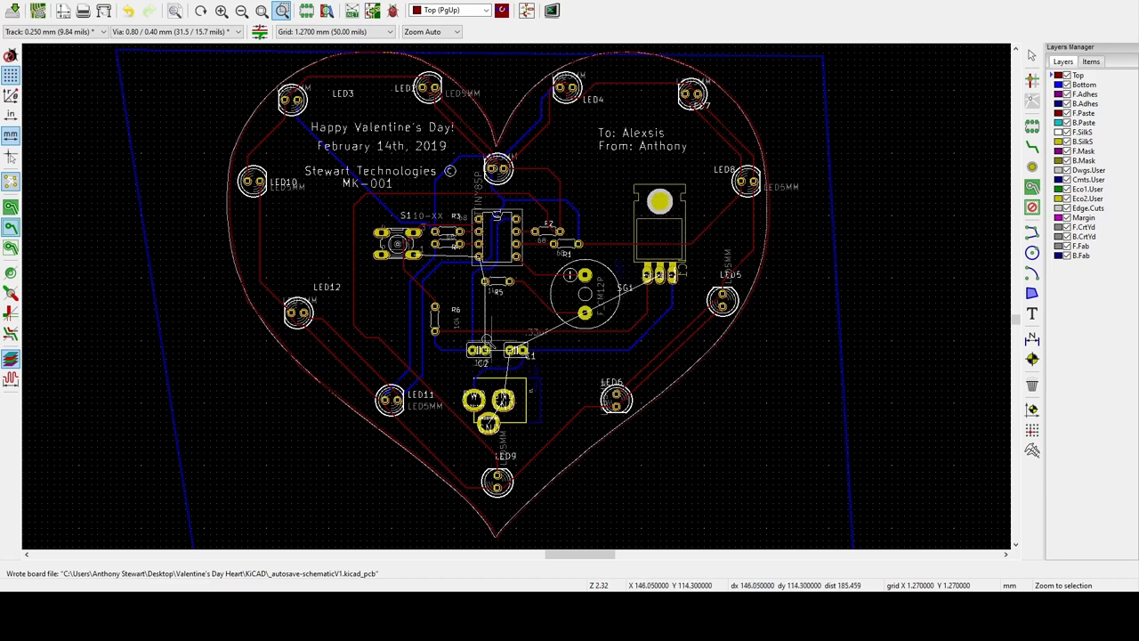
mouse_move(530, 347)
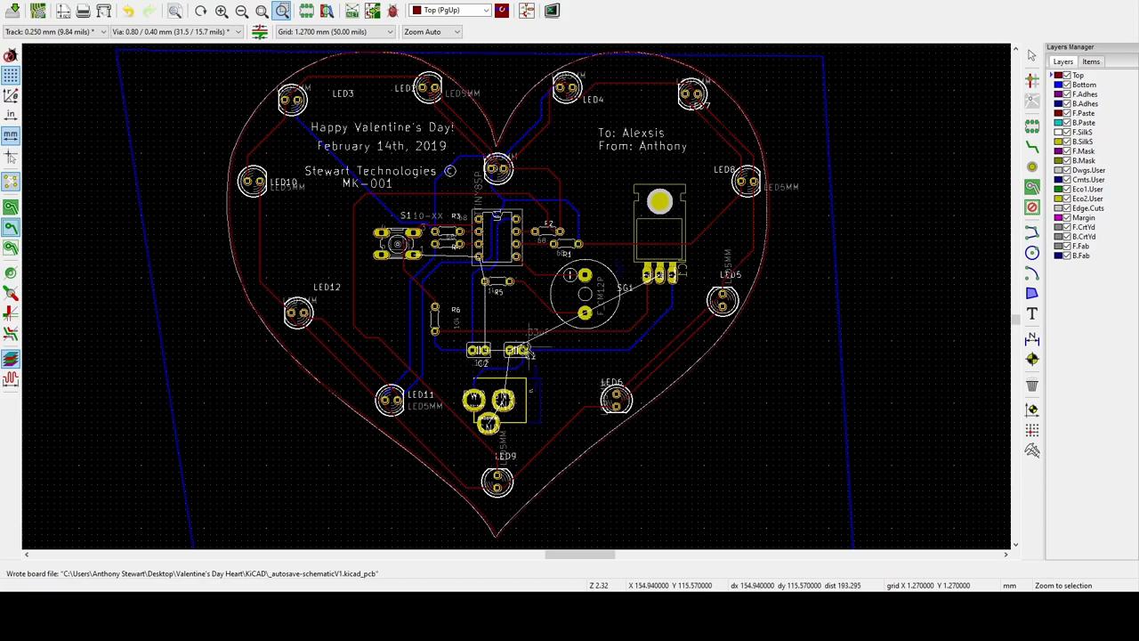
key(alt+tab)
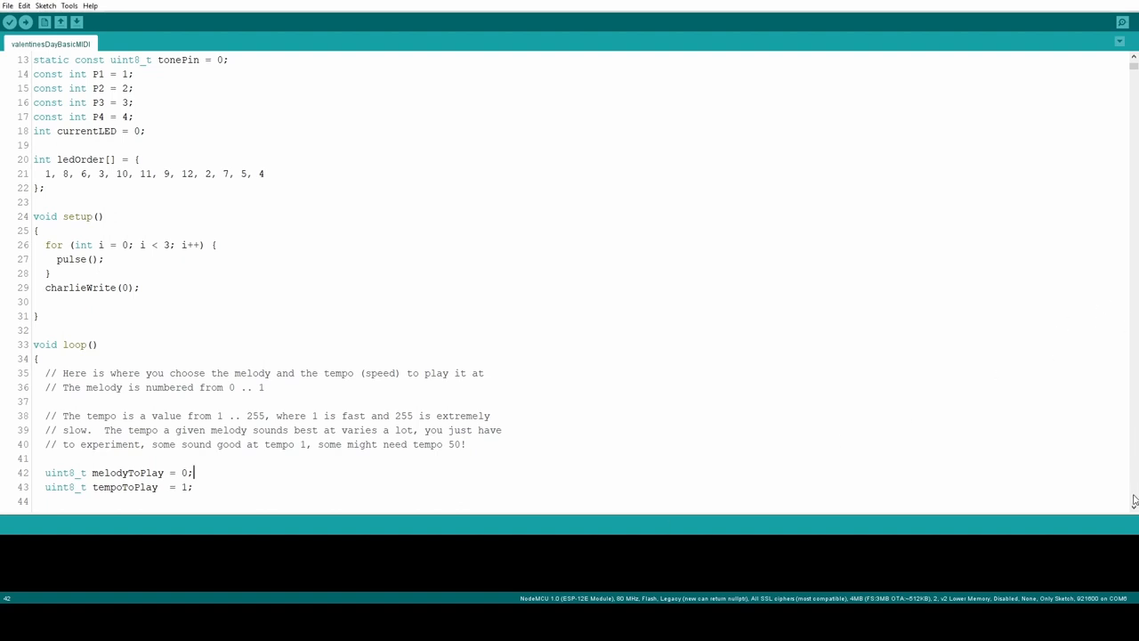
Scroll through the tune-playing sketch, then select the Attiny85_Playtune library name in the GitHub README.
scroll(down, 3)
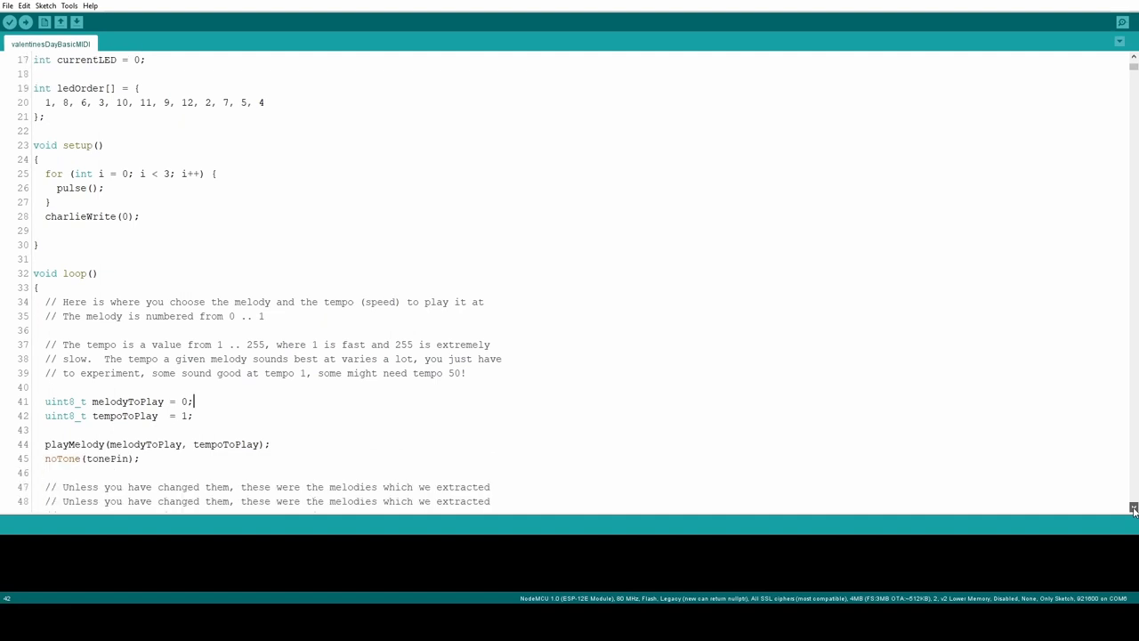
scroll(down, 3)
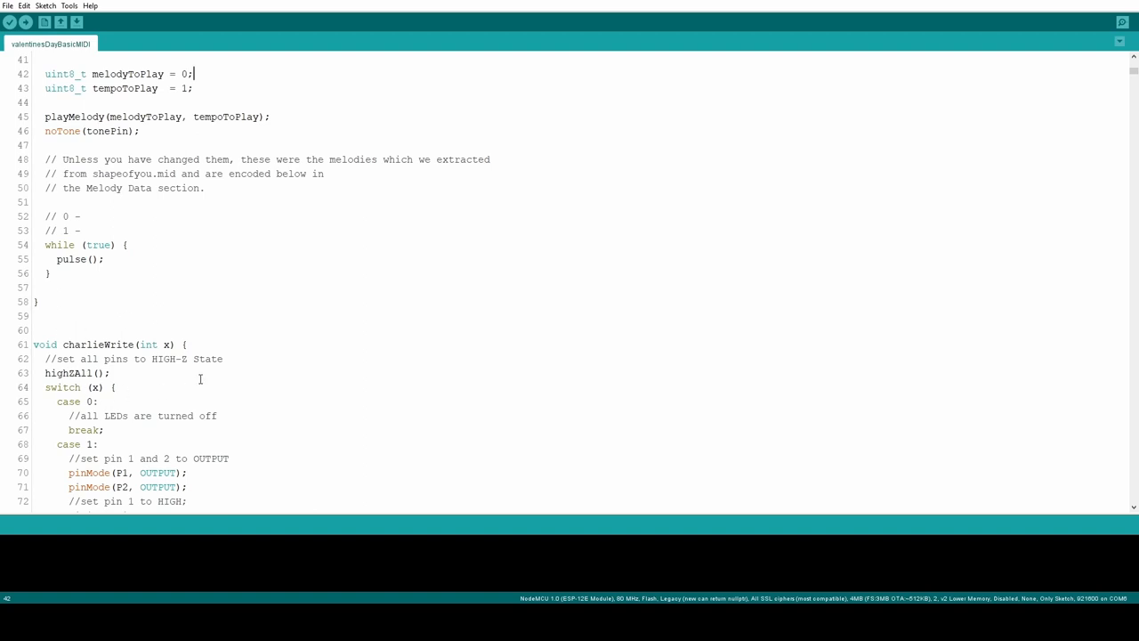
mouse_move(80, 125)
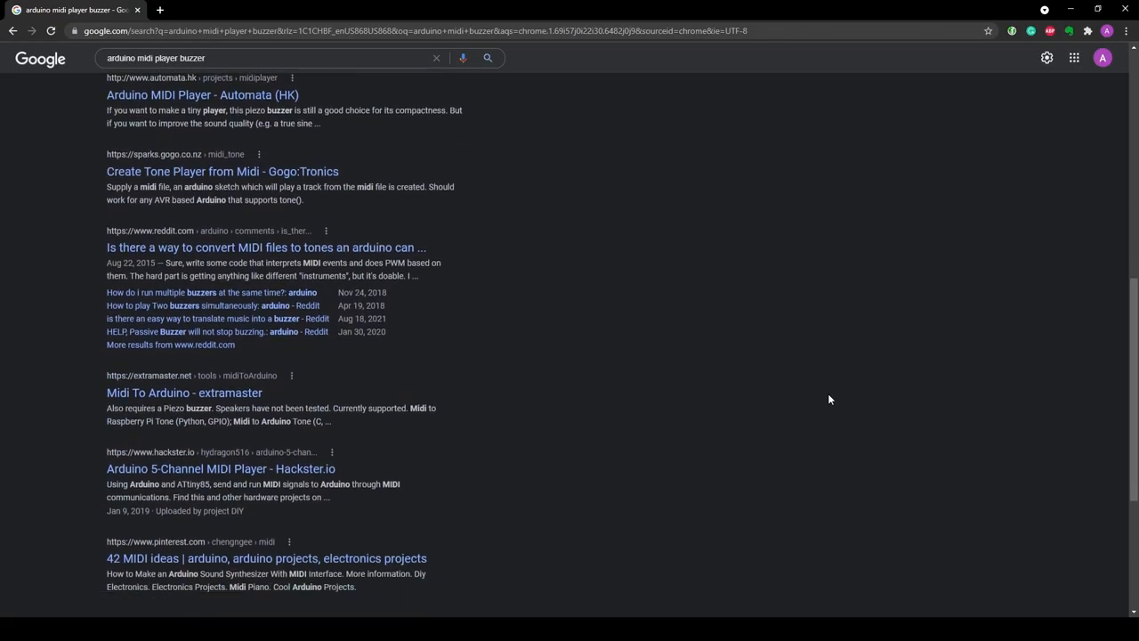
scroll(down, 3)
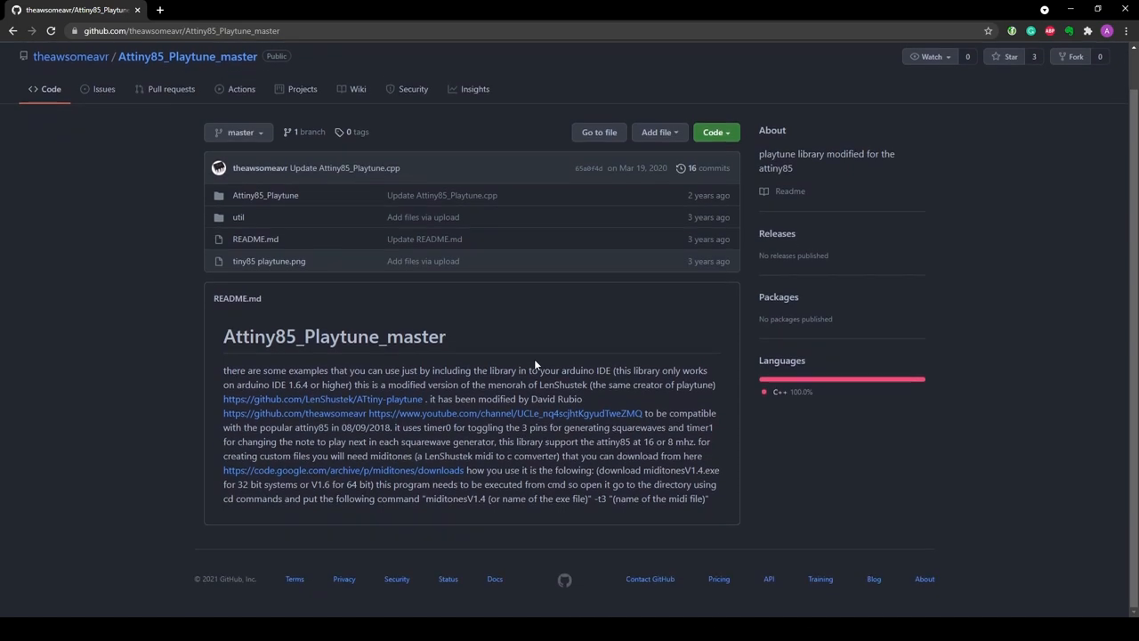
double_click(295, 335)
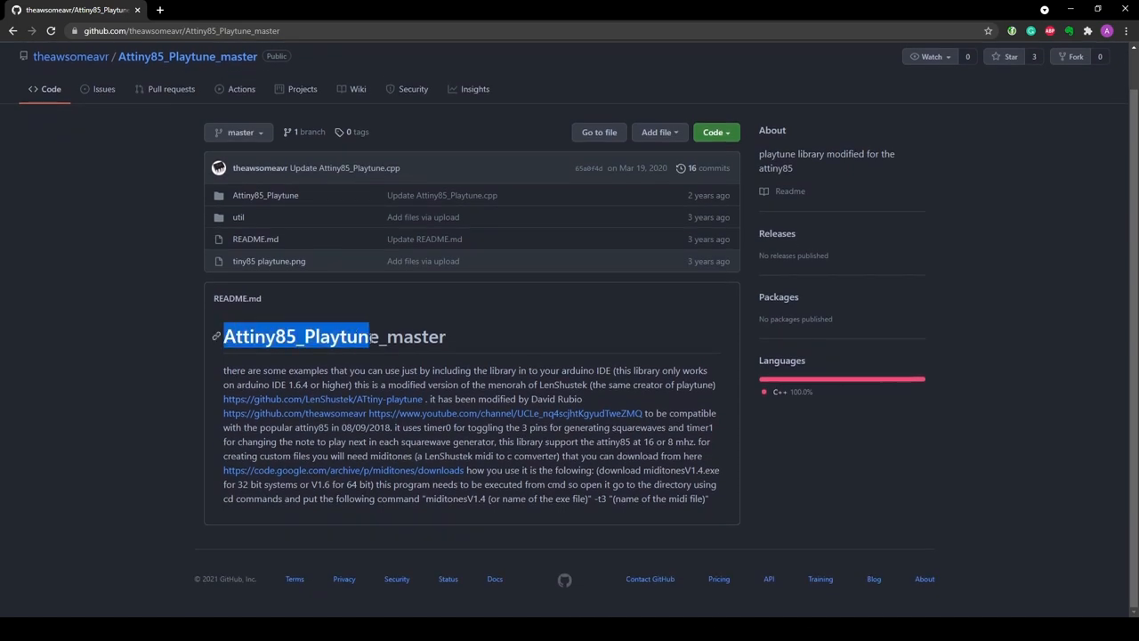